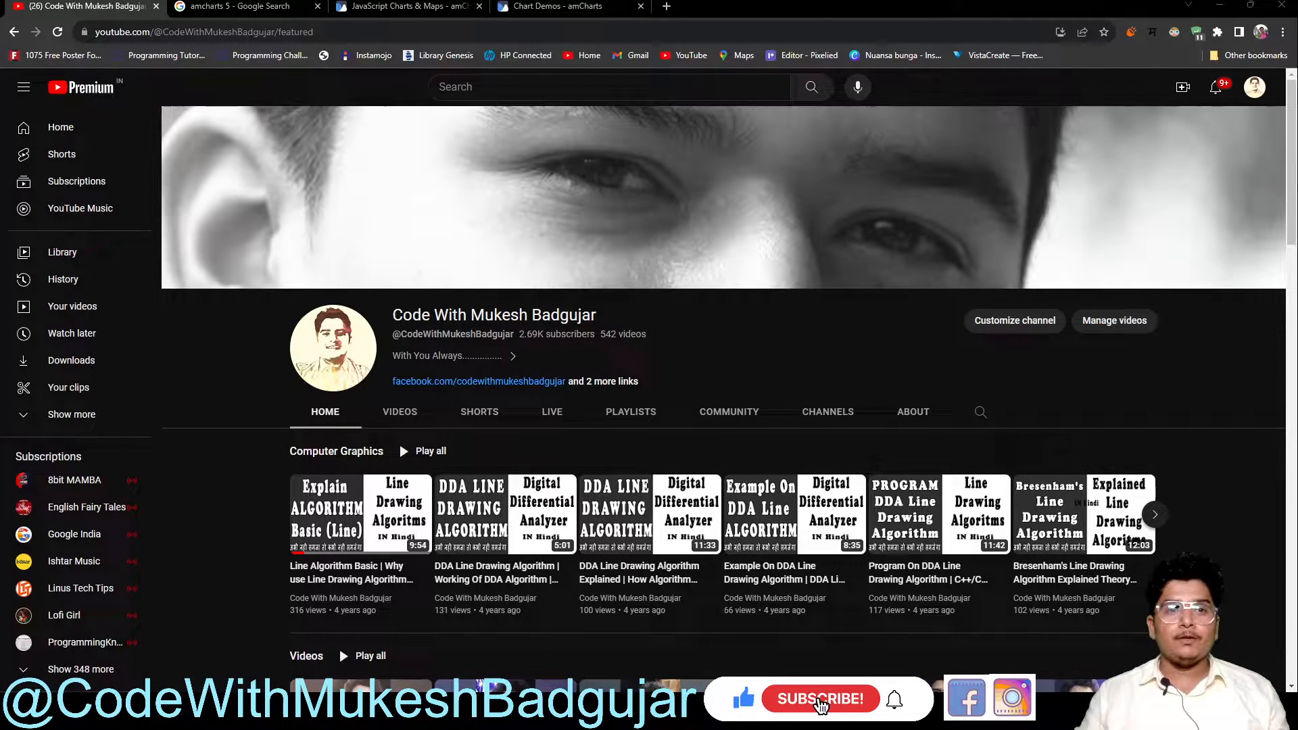
# Step: Switch from the YouTube channel page to the amcharts.com JavaScript Charts & Maps homepage tab
pyautogui.click(819, 698)
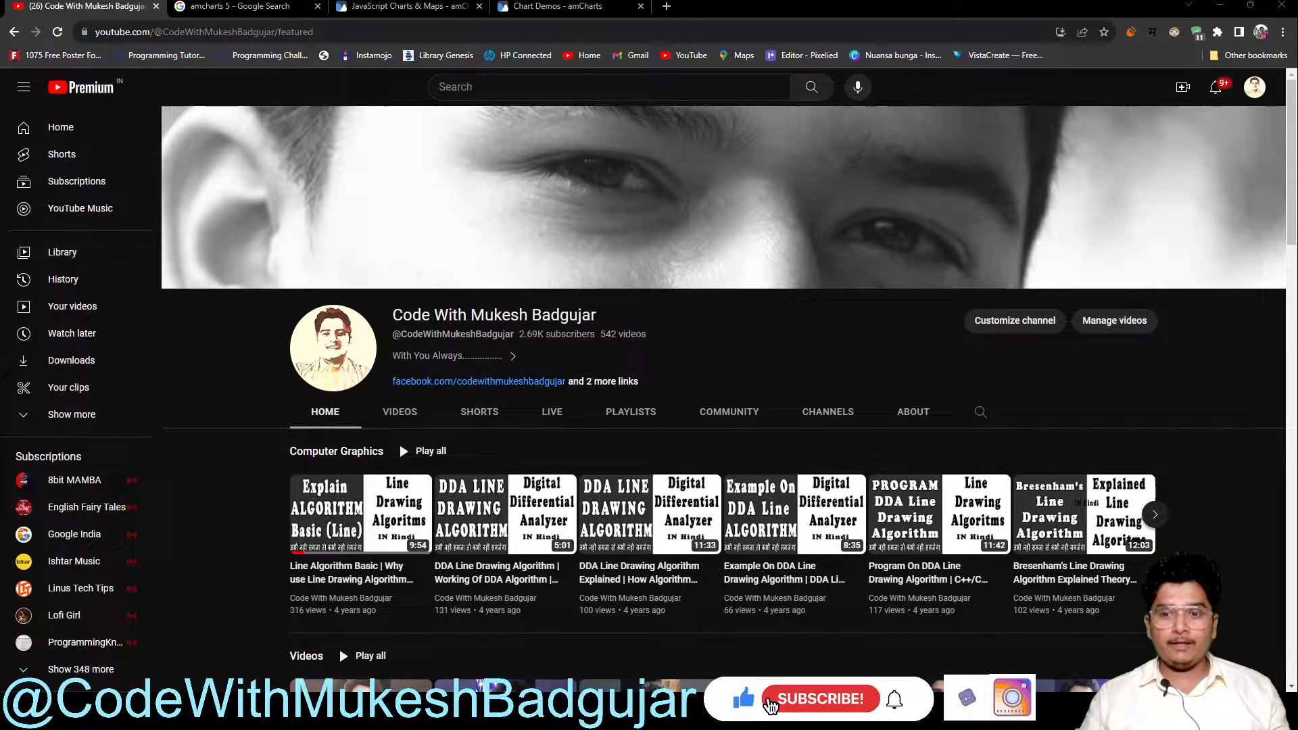
pyautogui.click(819, 698)
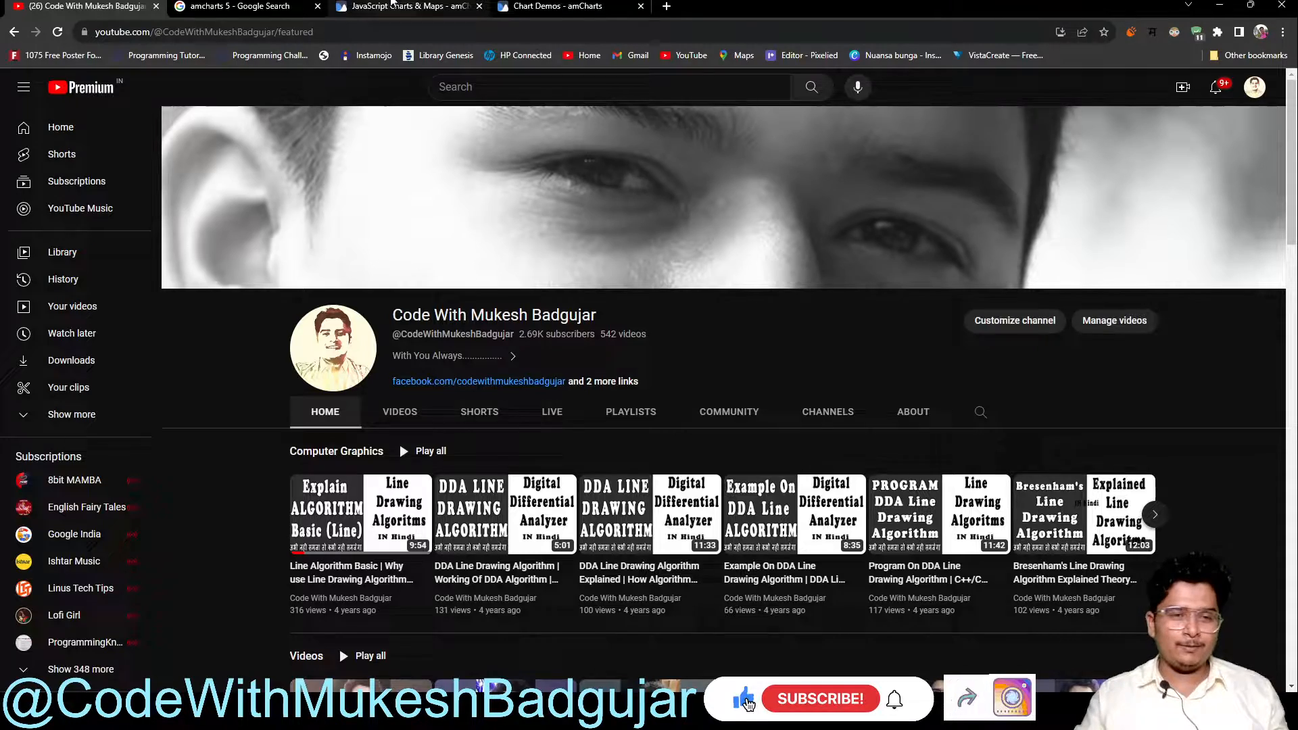
pyautogui.click(405, 6)
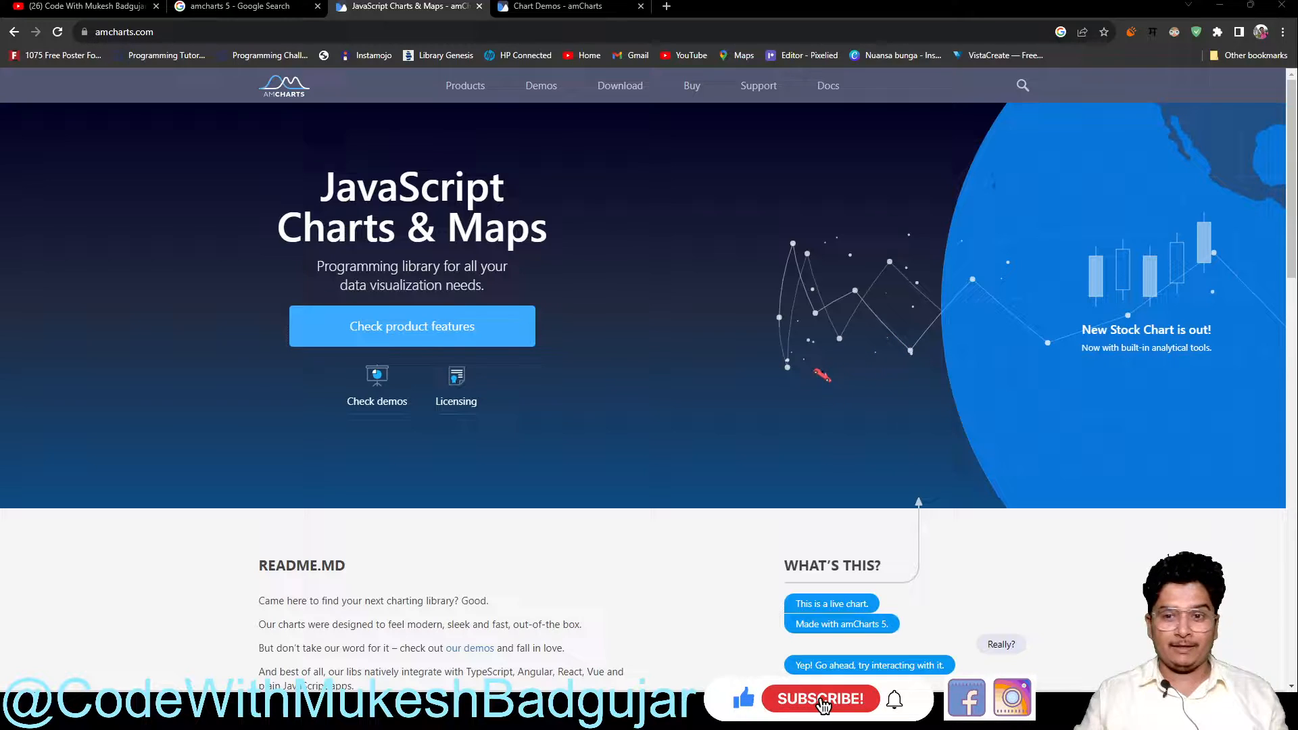
# Step: Browse the amcharts.com homepage, then open the amCharts 5 Demos gallery at Column & Bar charts
pyautogui.click(820, 698)
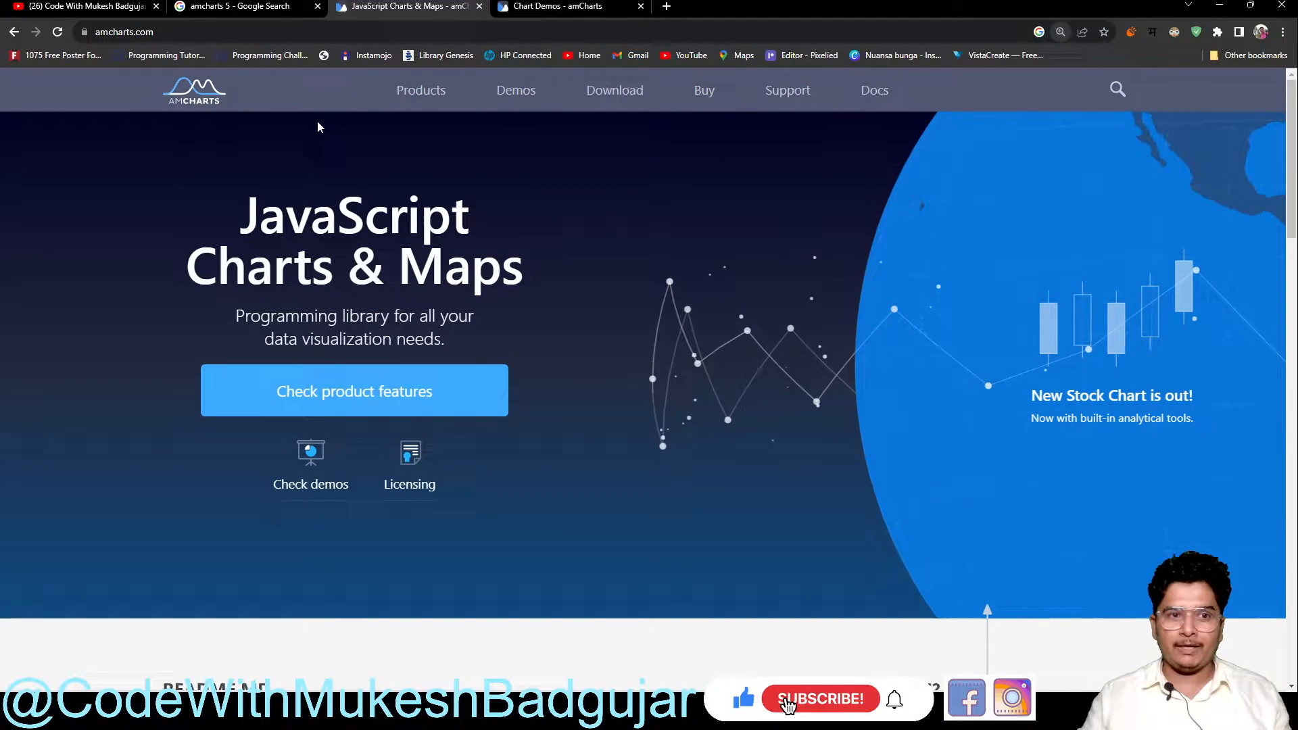
pyautogui.scroll(-3)
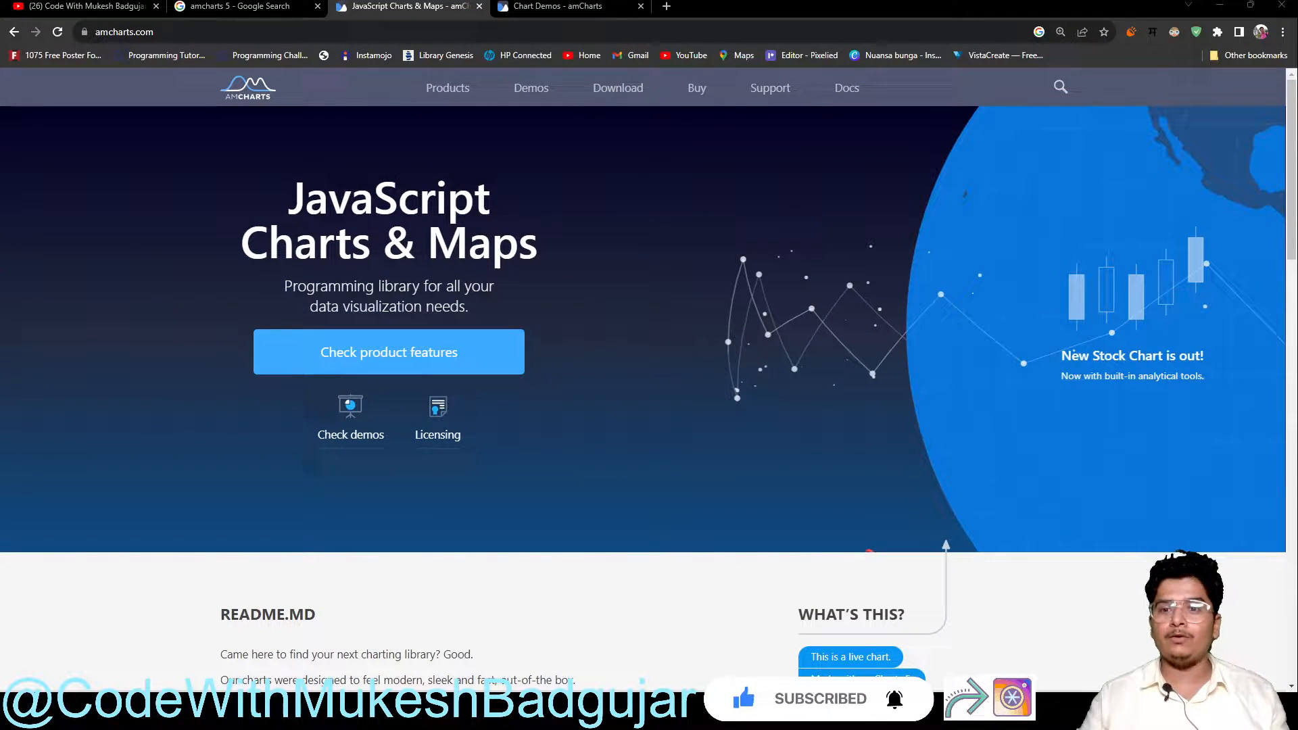
pyautogui.scroll(-3)
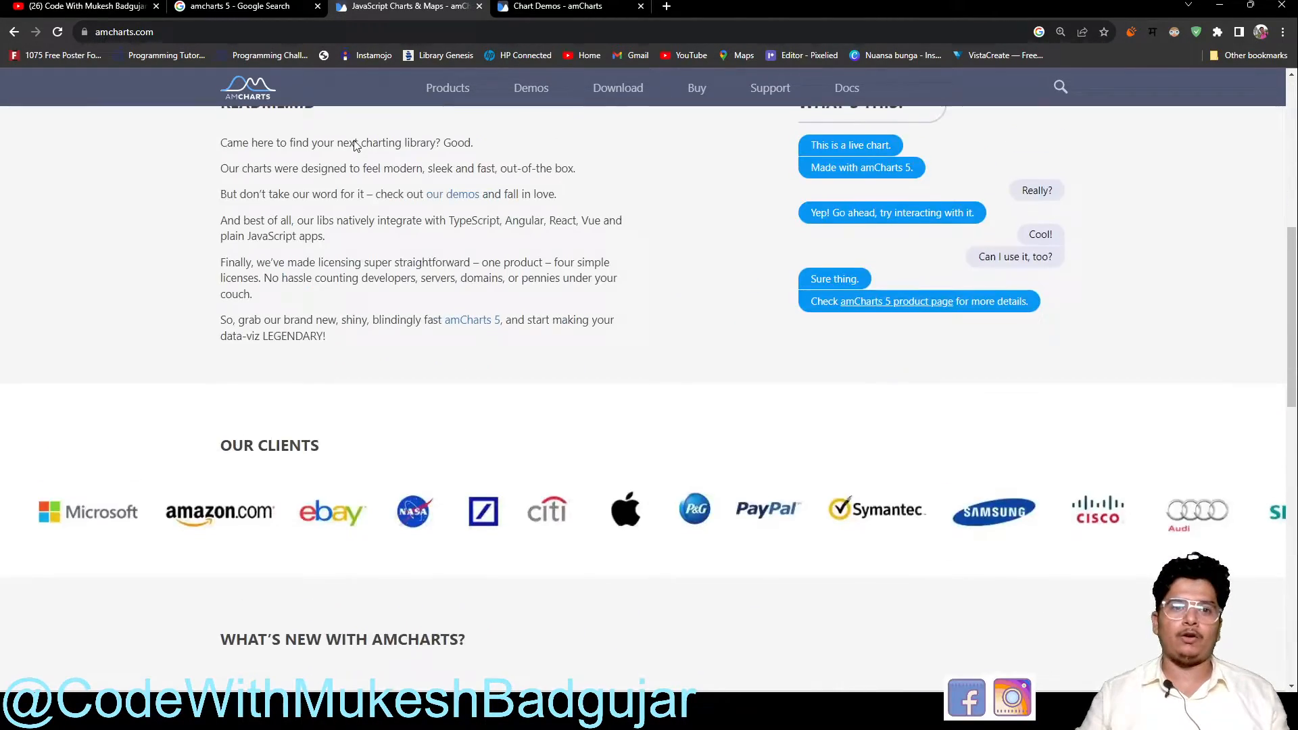
pyautogui.scroll(3)
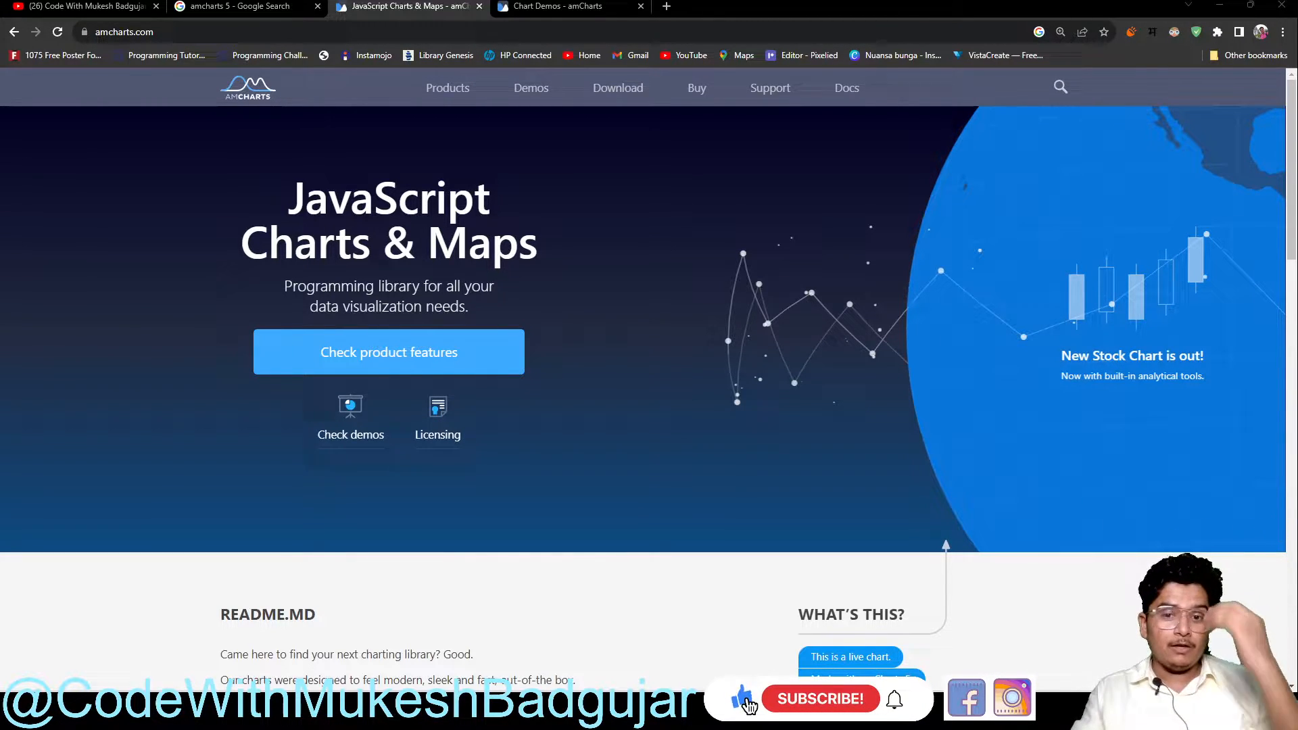
pyautogui.click(819, 699)
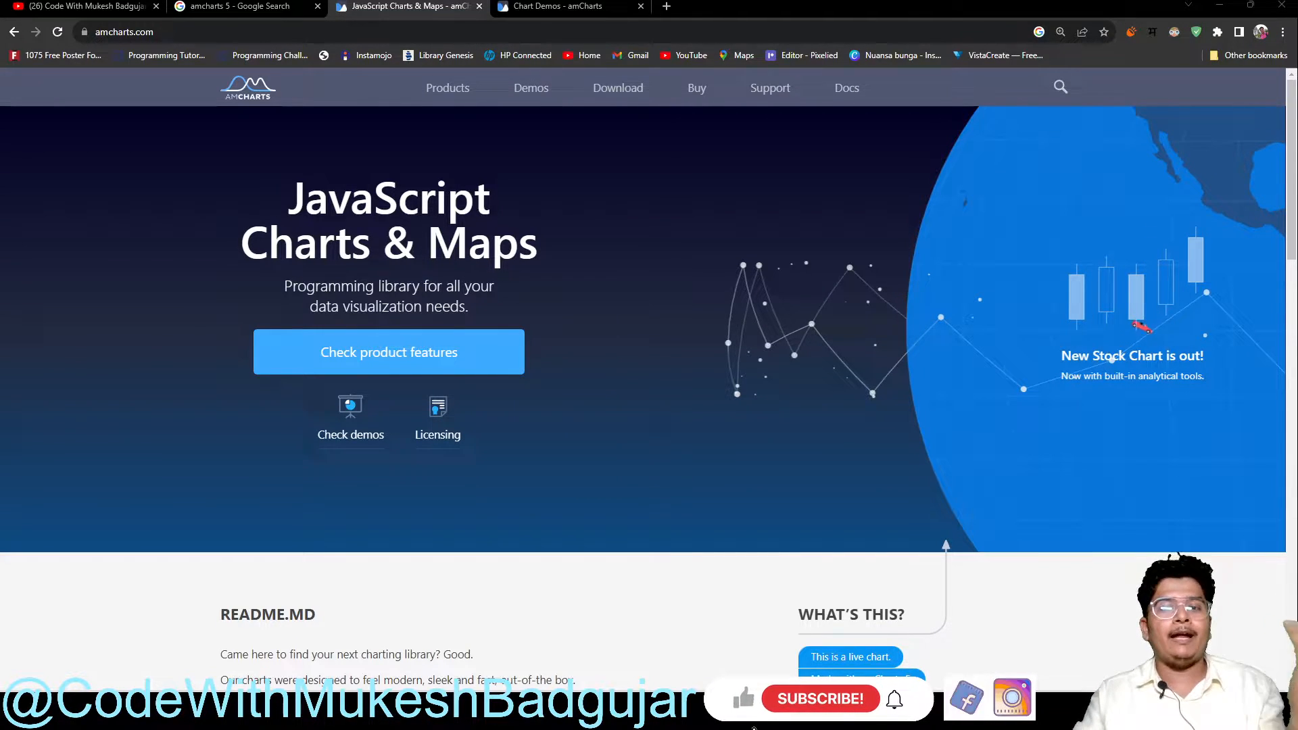
pyautogui.click(820, 698)
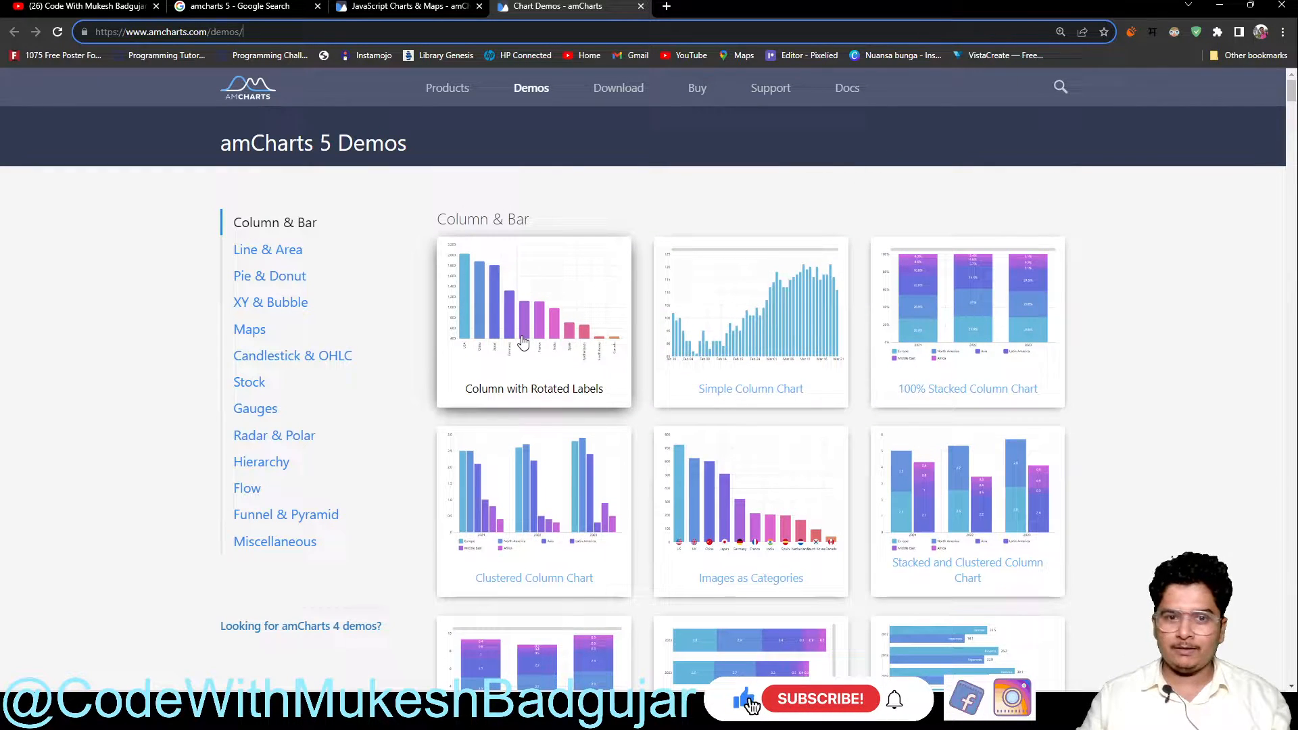
# Step: Open the Column with Rotated Labels demo from its gallery thumbnail
pyautogui.click(534, 321)
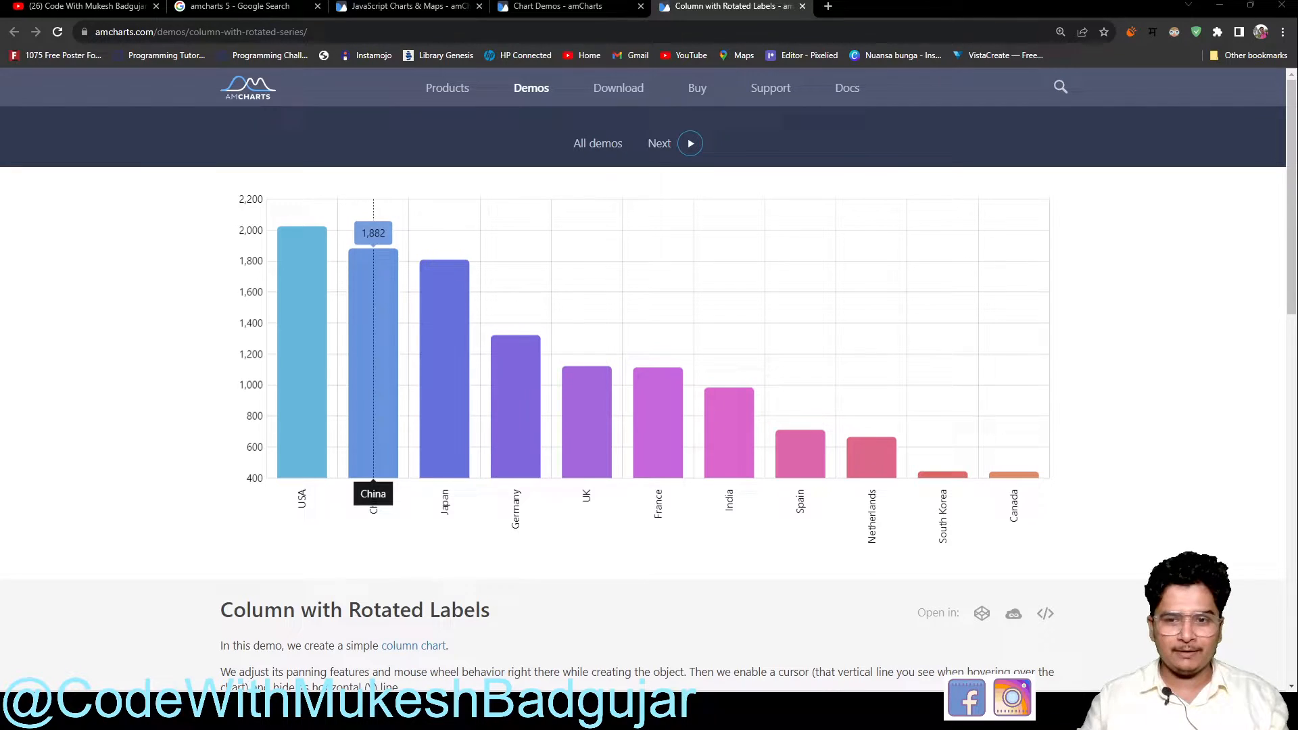
pyautogui.moveTo(731, 370)
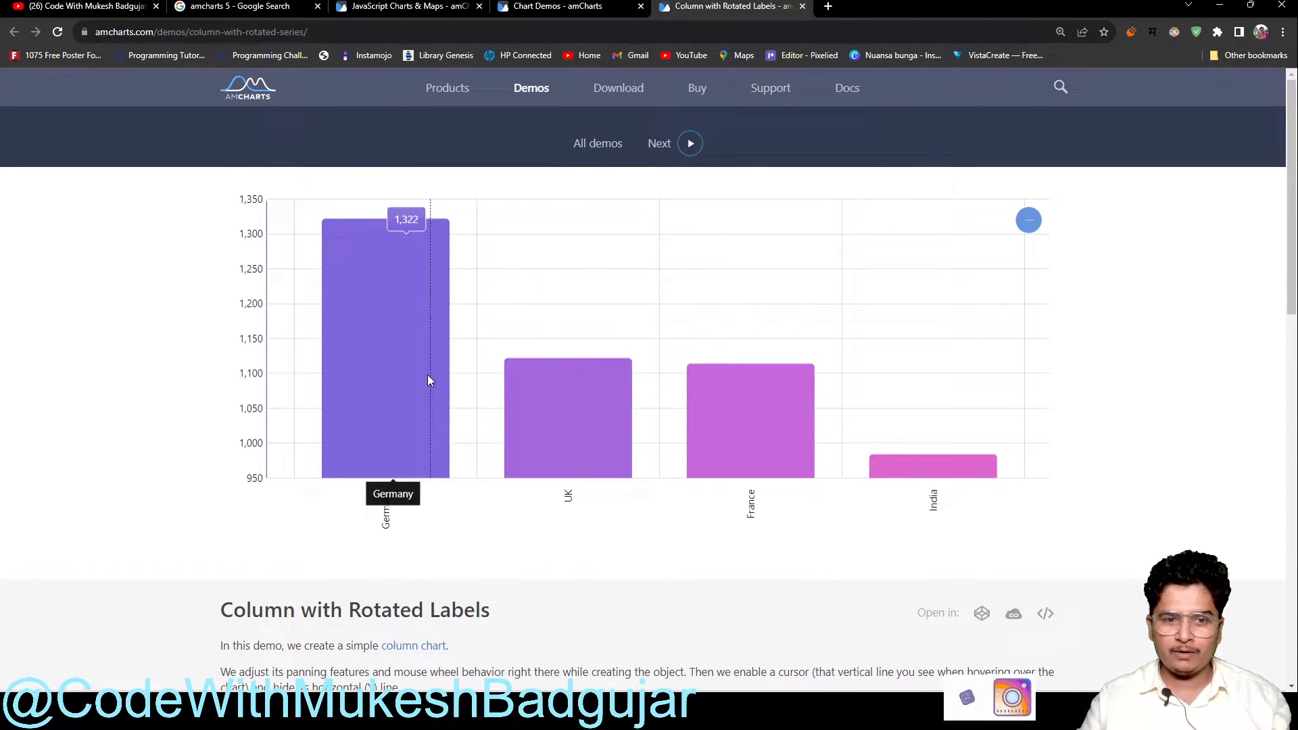
pyautogui.moveTo(461, 370)
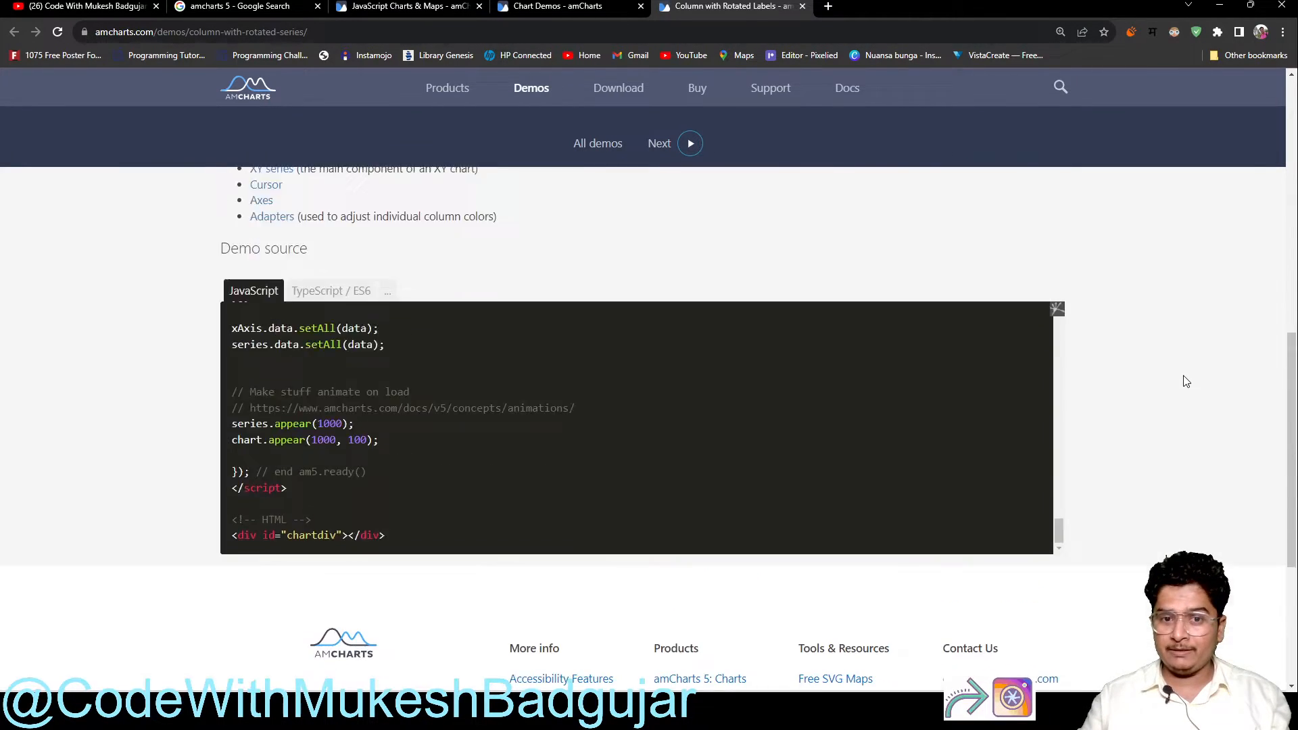
# Step: Scroll the demos gallery to browse further column and bar chart examples
pyautogui.scroll(-3)
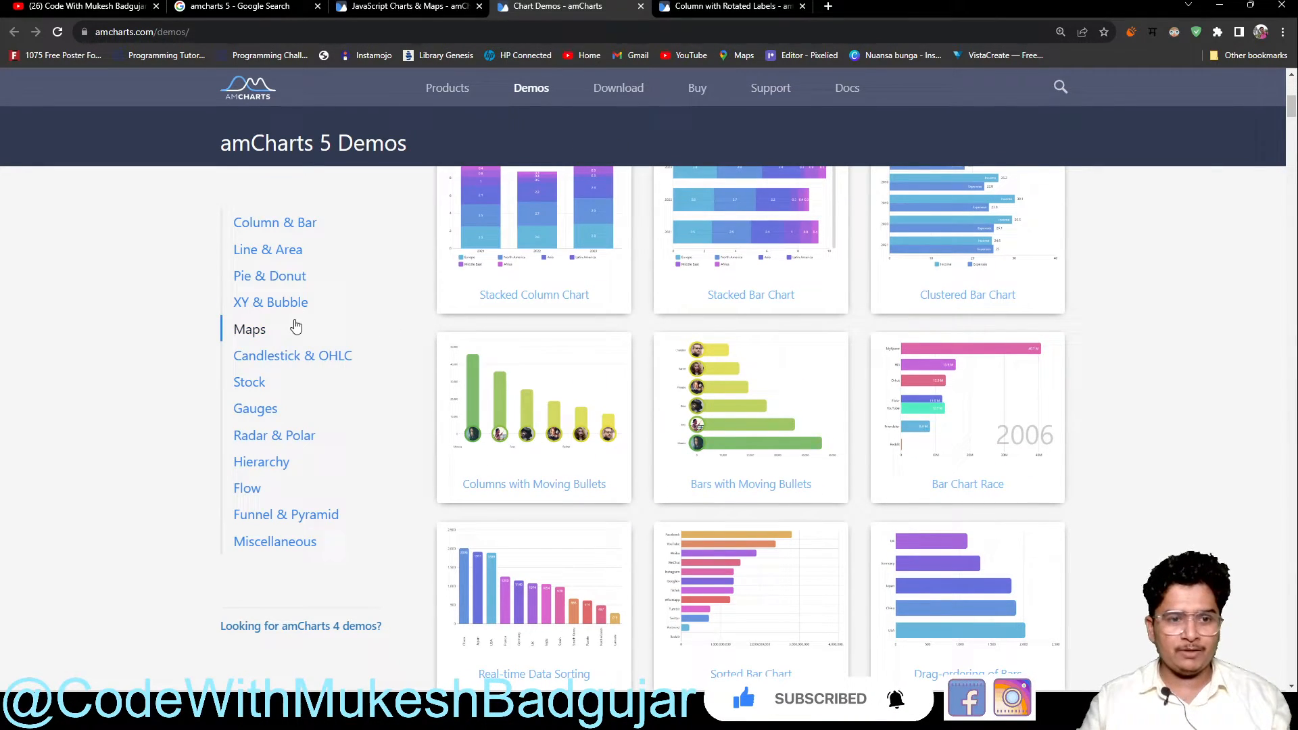
# Step: Jump to the Maps section, view Animations Along Lines, then move to the Hierarchy charts
pyautogui.click(249, 328)
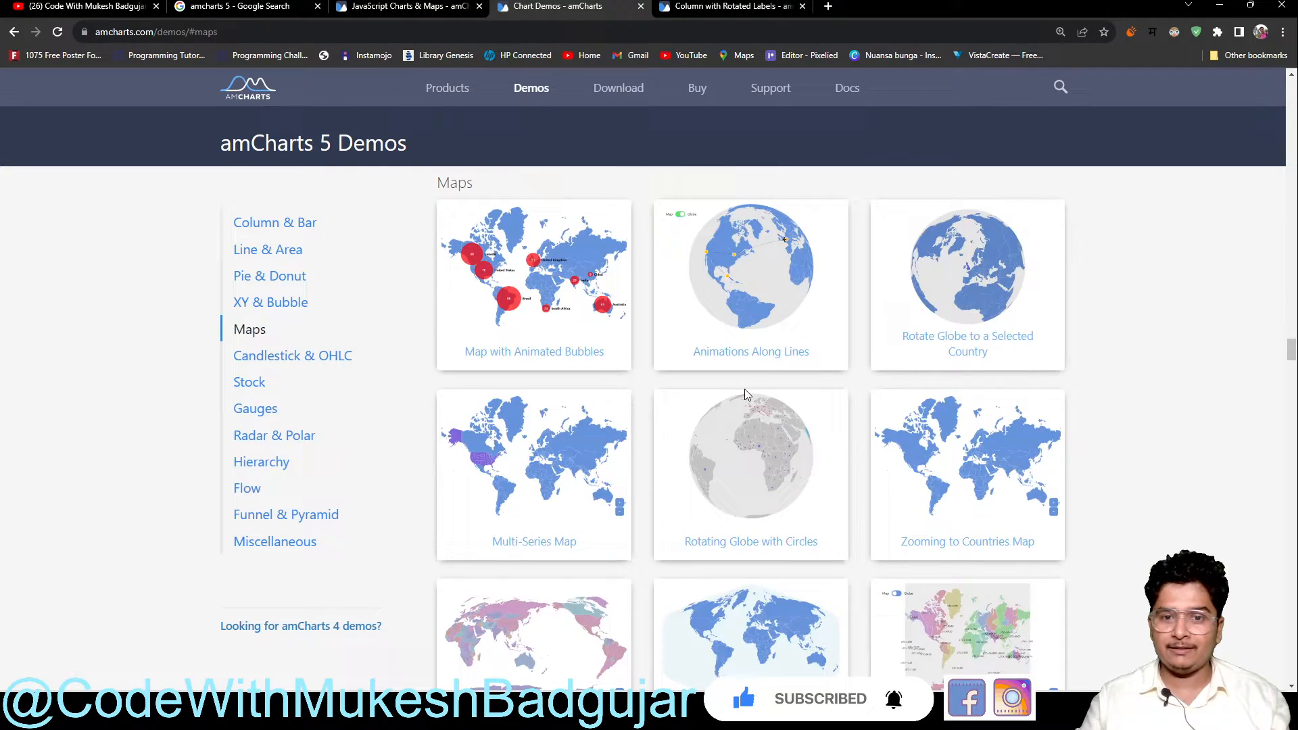
pyautogui.click(750, 284)
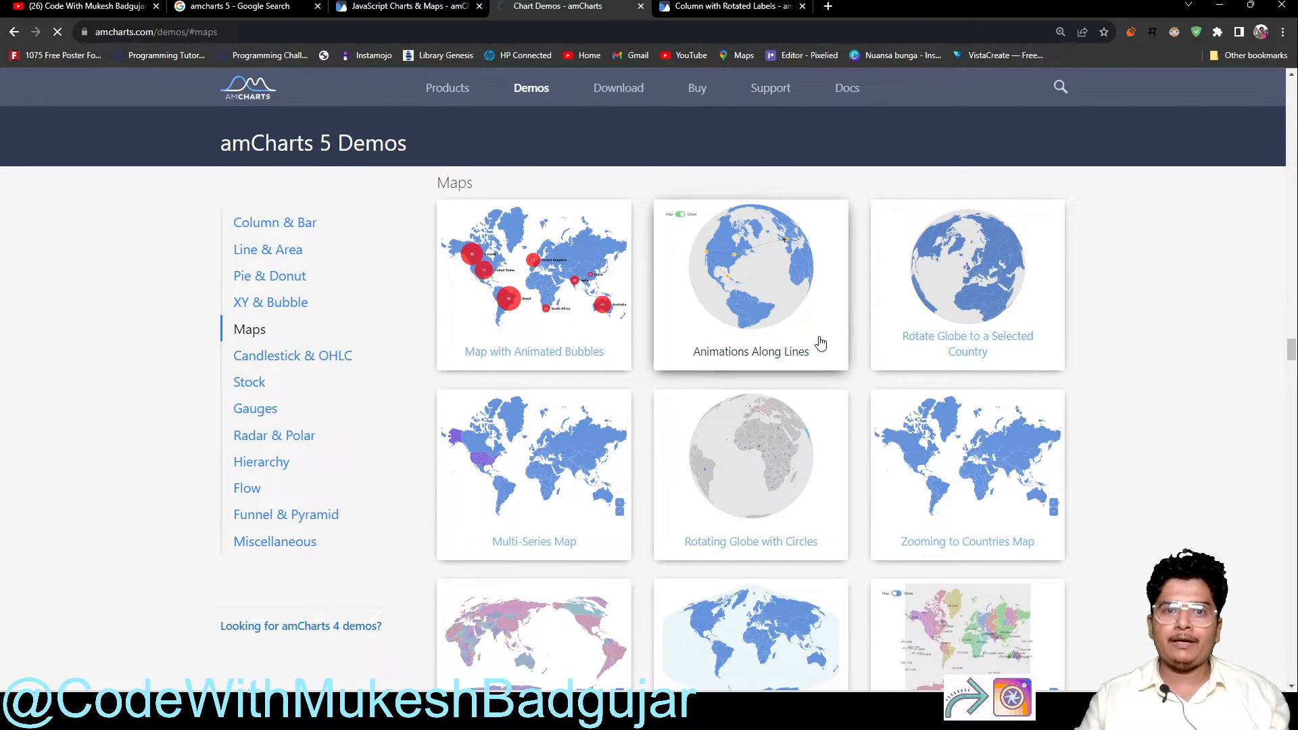
pyautogui.click(750, 284)
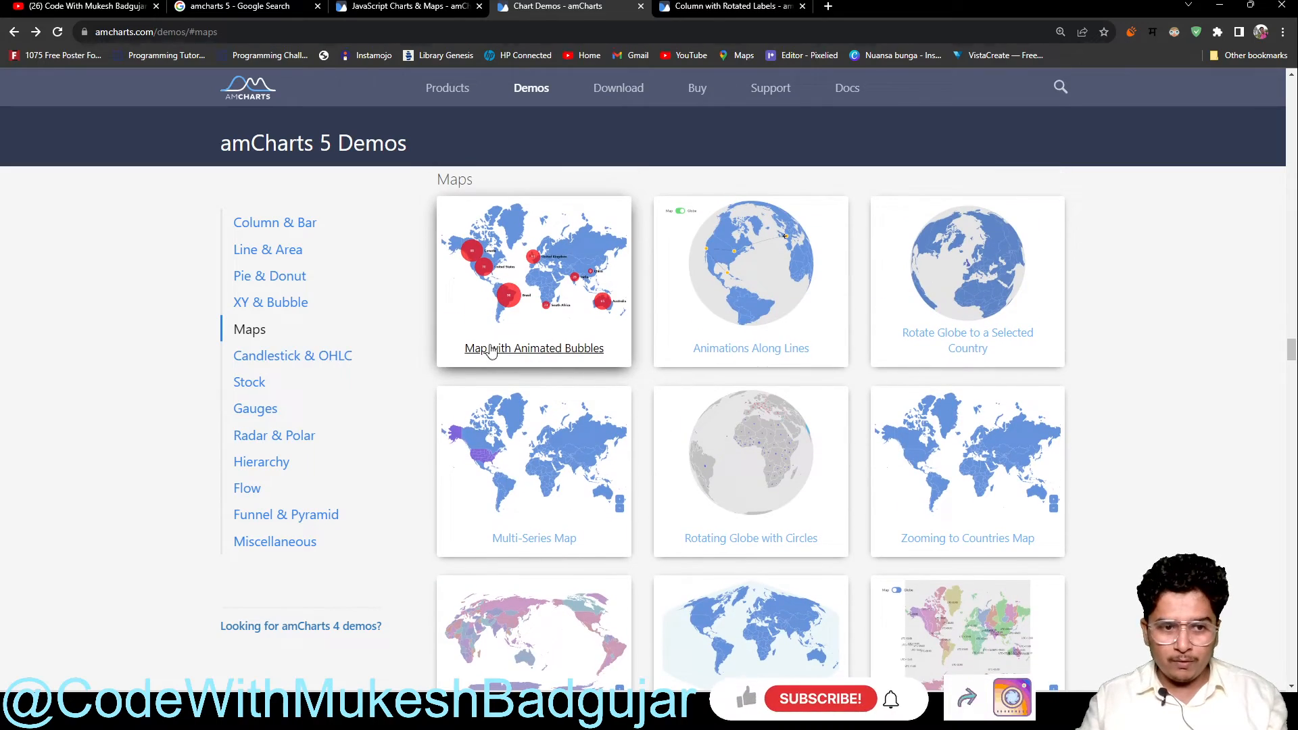
pyautogui.click(255, 408)
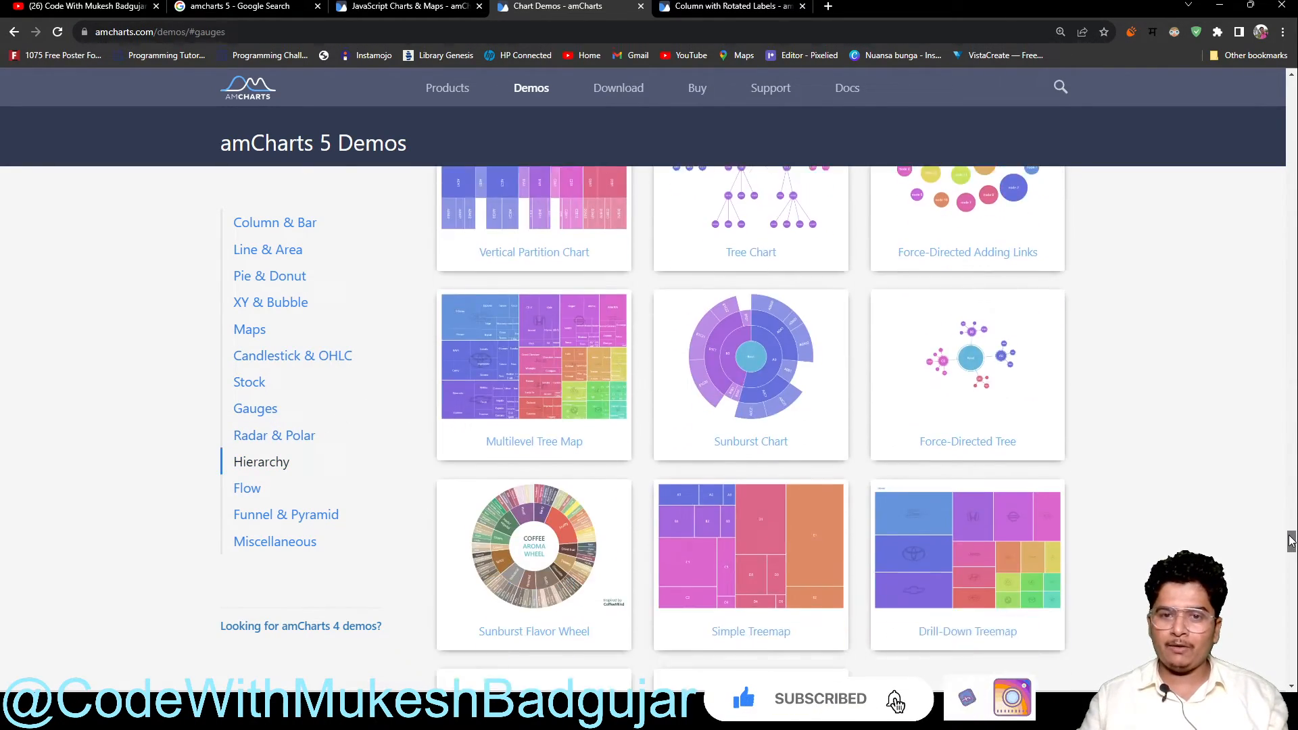
# Step: Return the gallery view to the Line & Area and Pie & Donut examples
pyautogui.click(274, 222)
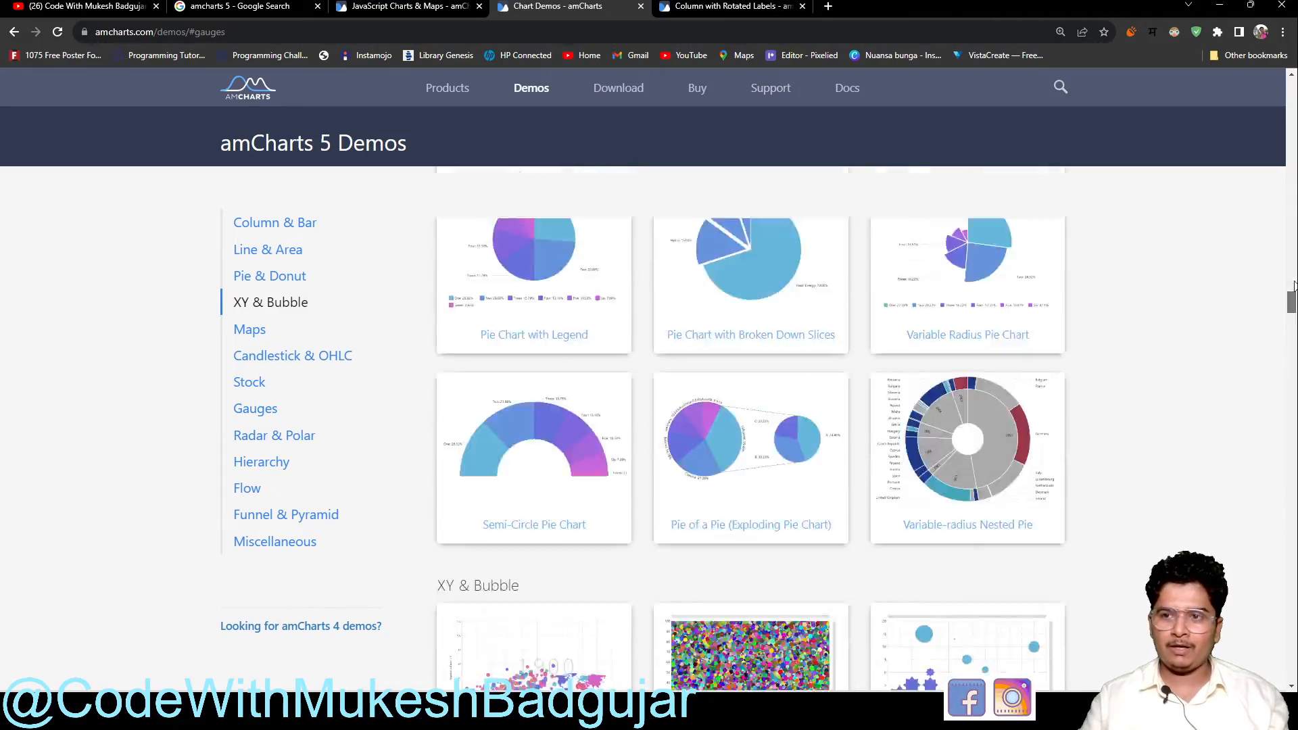
pyautogui.scroll(-3)
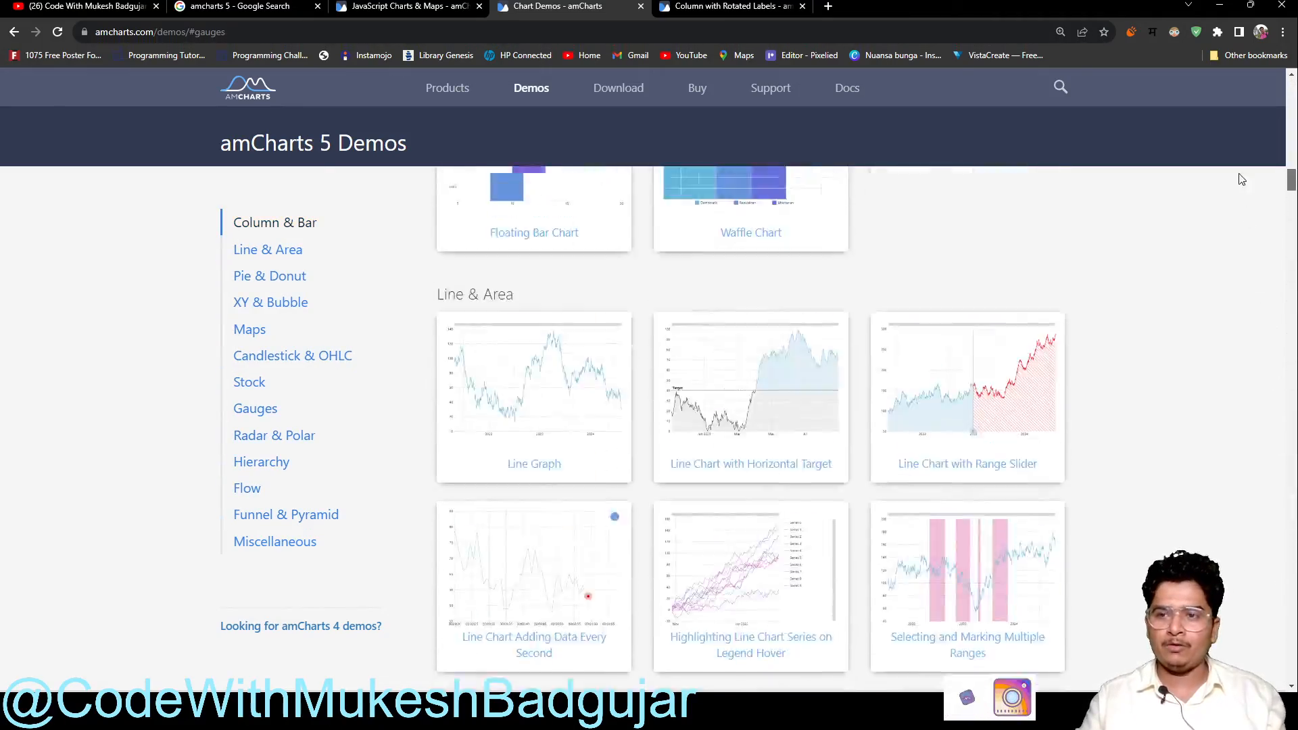
pyautogui.scroll(-3)
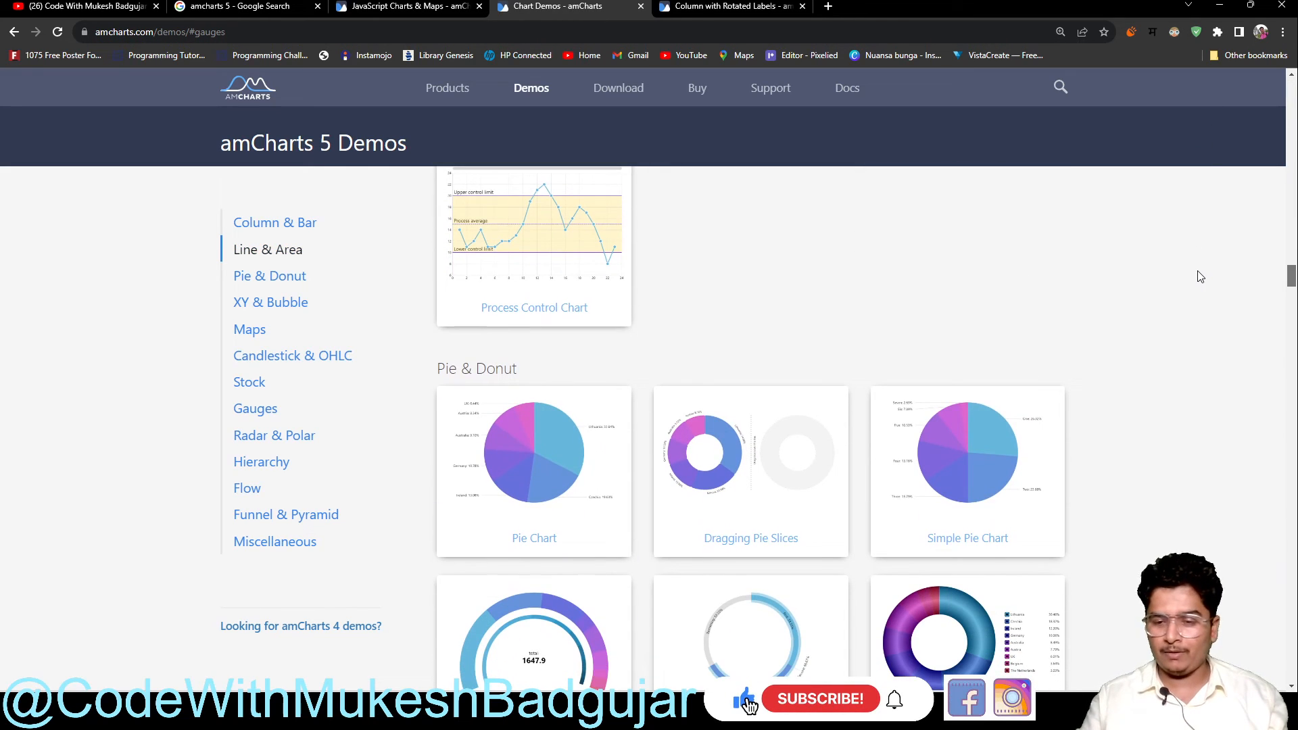
pyautogui.click(819, 699)
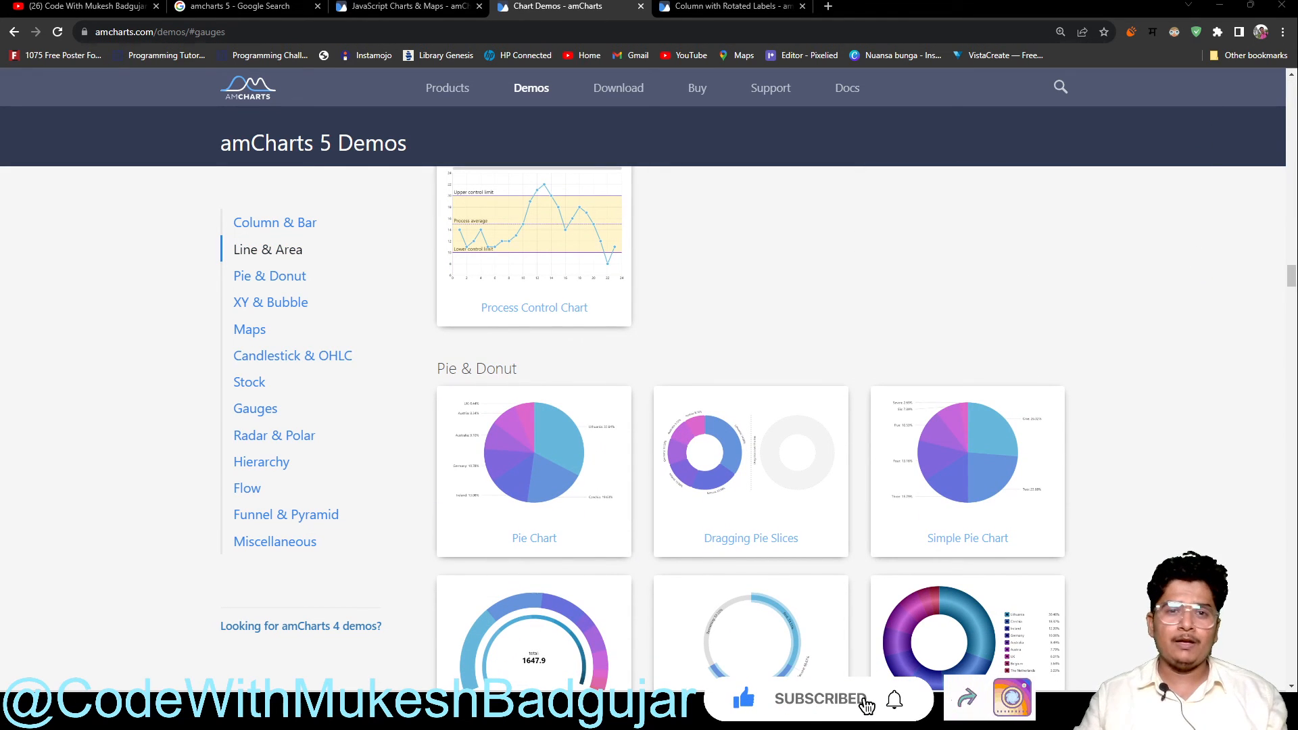